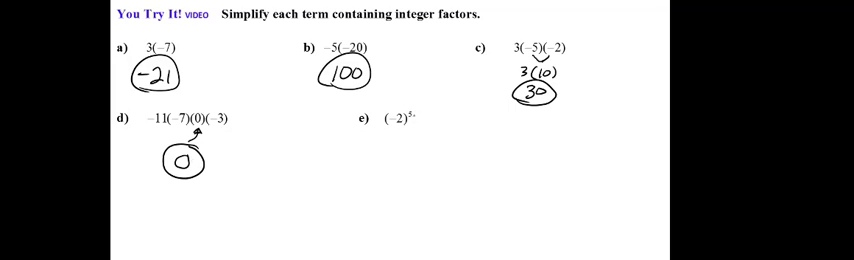
text((-2)
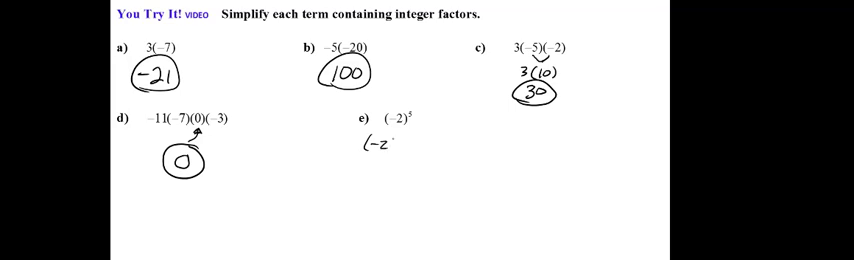
text((-2)(-2))
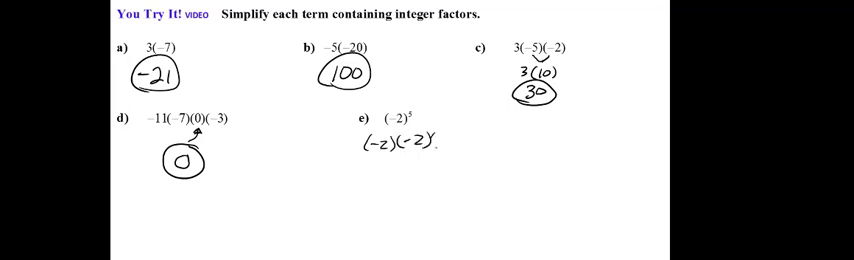
text((-2)(-2)(-2)
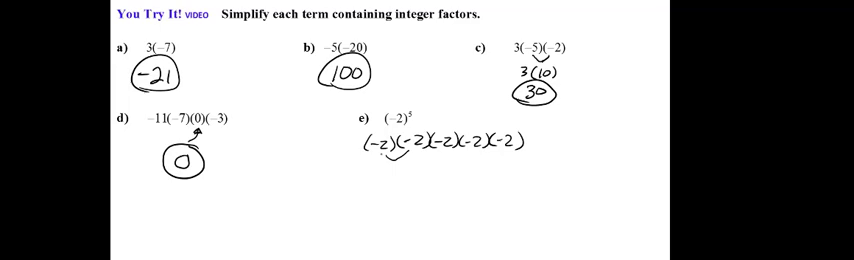
text(4)
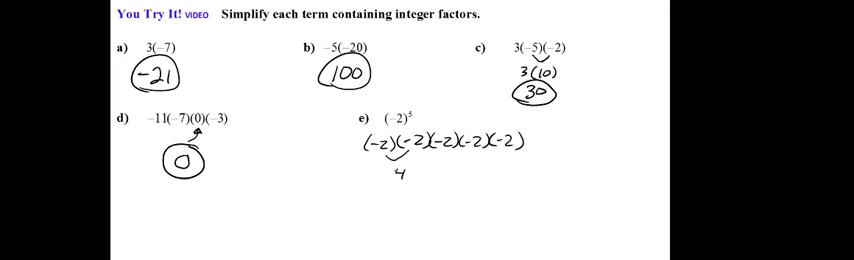
text((4)()
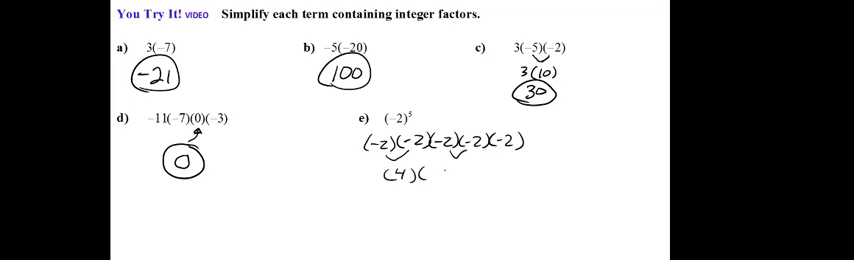
text((4)()
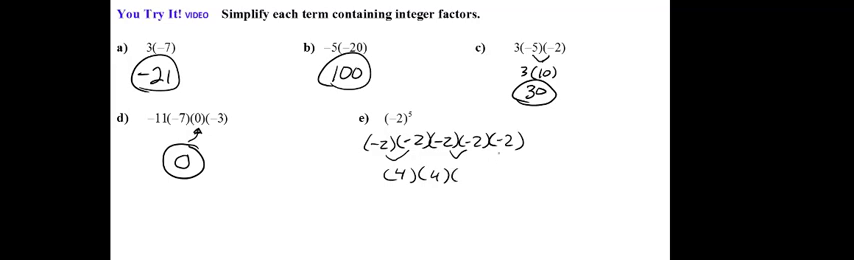
text(-2))
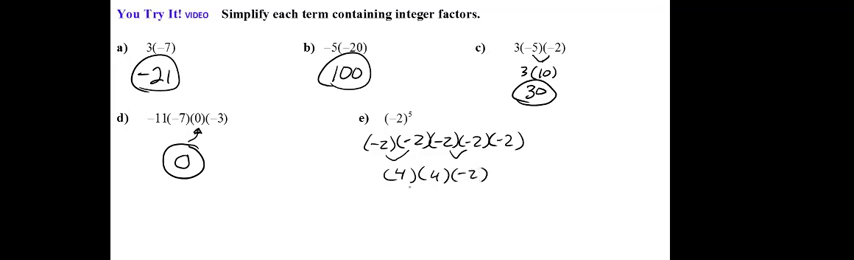